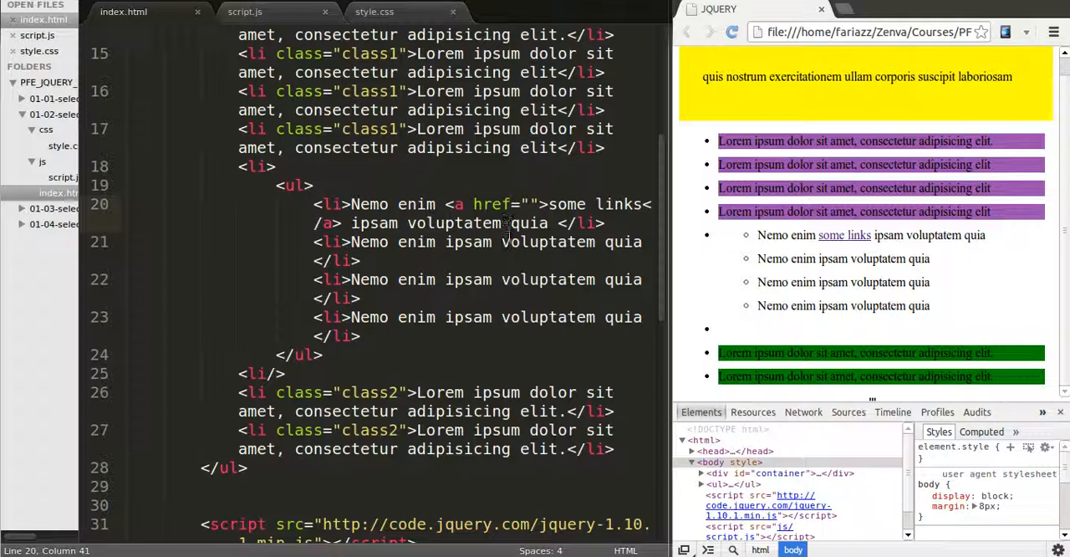
mouse_move(512, 267)
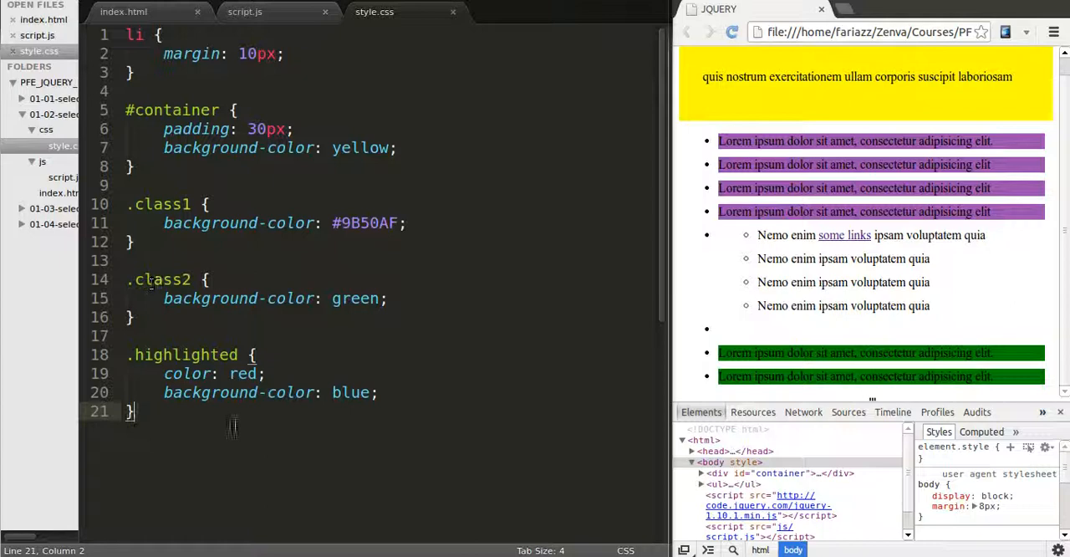
Review the highlighted class in style.css and the list markup in index.html, then switch to script.js.
double_click(181, 354)
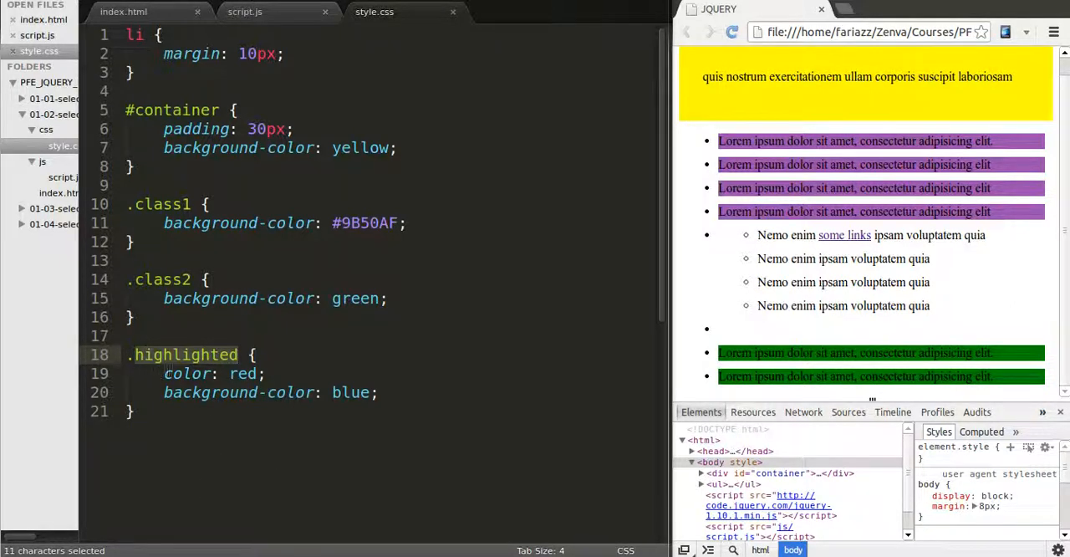
left_click(264, 374)
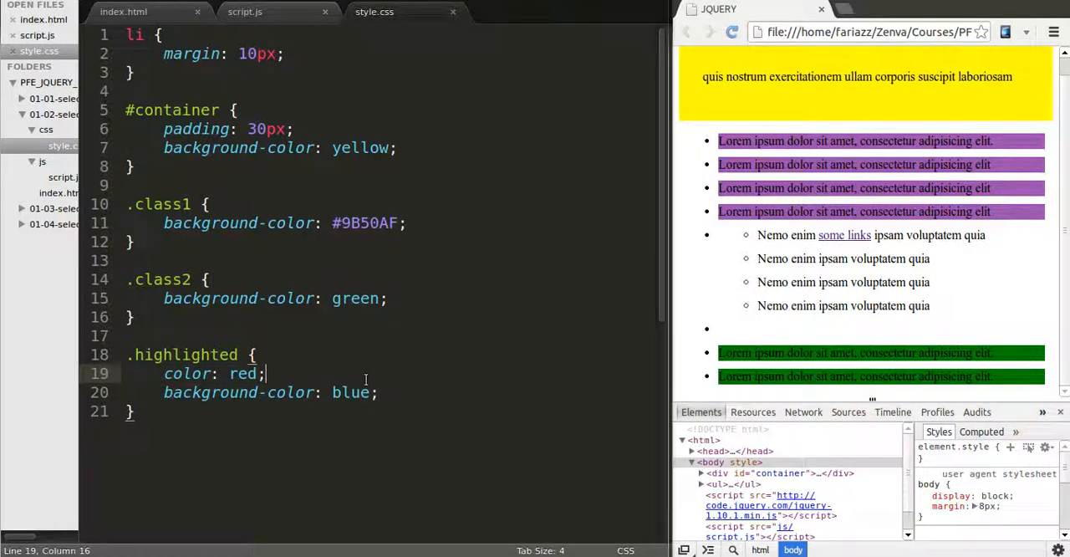
left_click(245, 12)
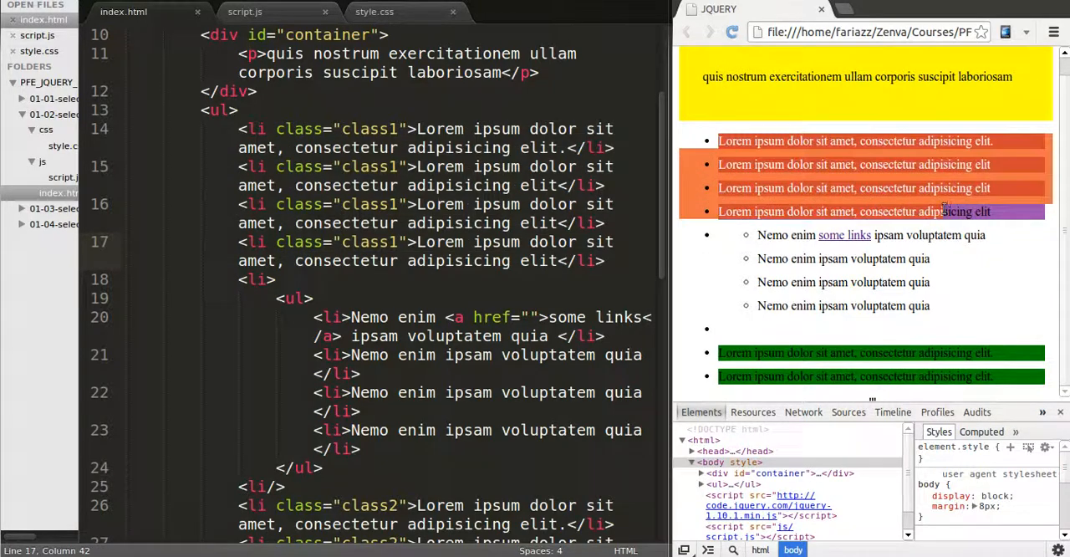
scroll("down", 3)
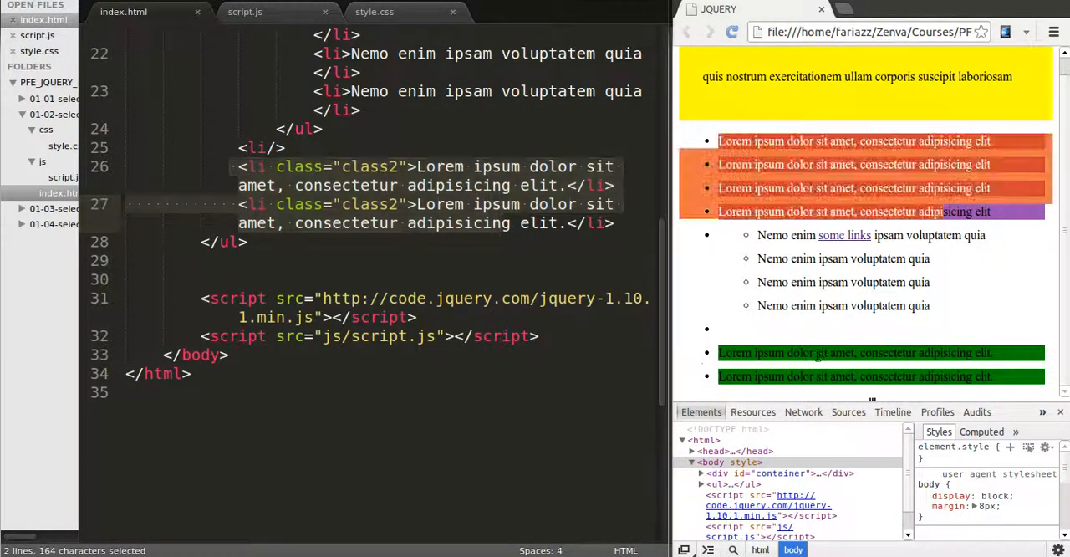
left_click(245, 11)
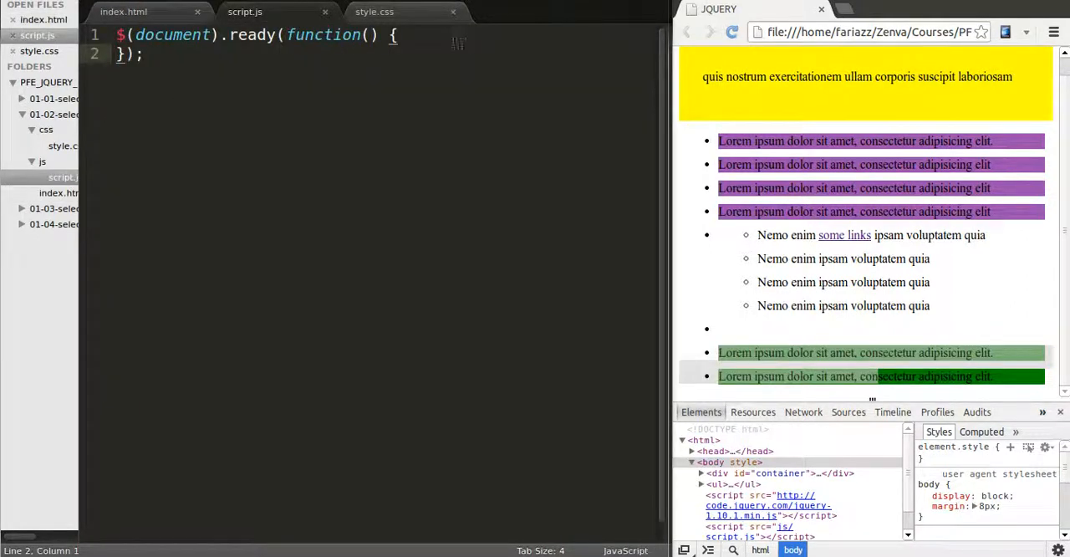
Inside the ready function, type $('.class1, .class2'). and check the highlighted rule in style.css.
type("$()")
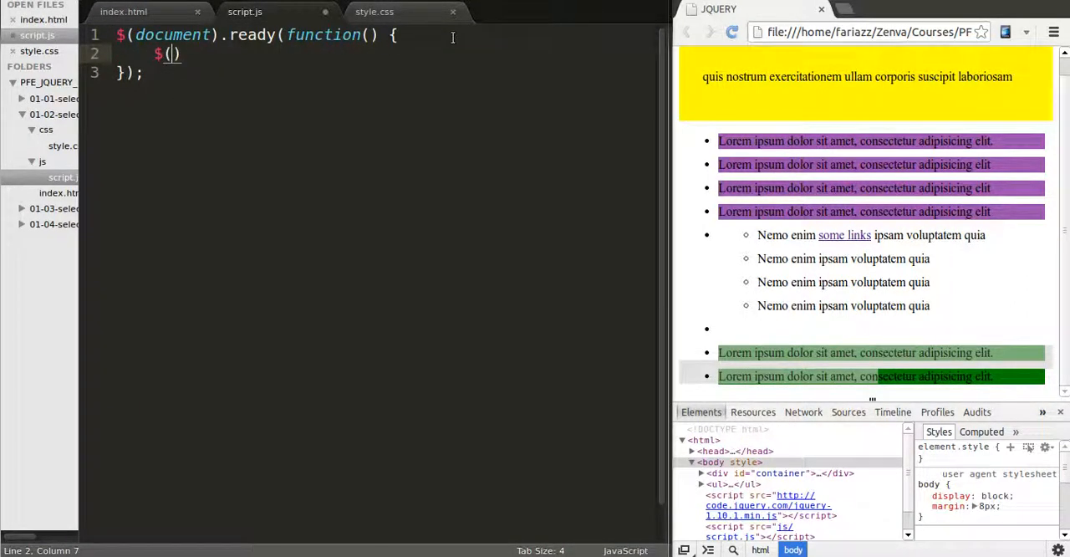
type("'")
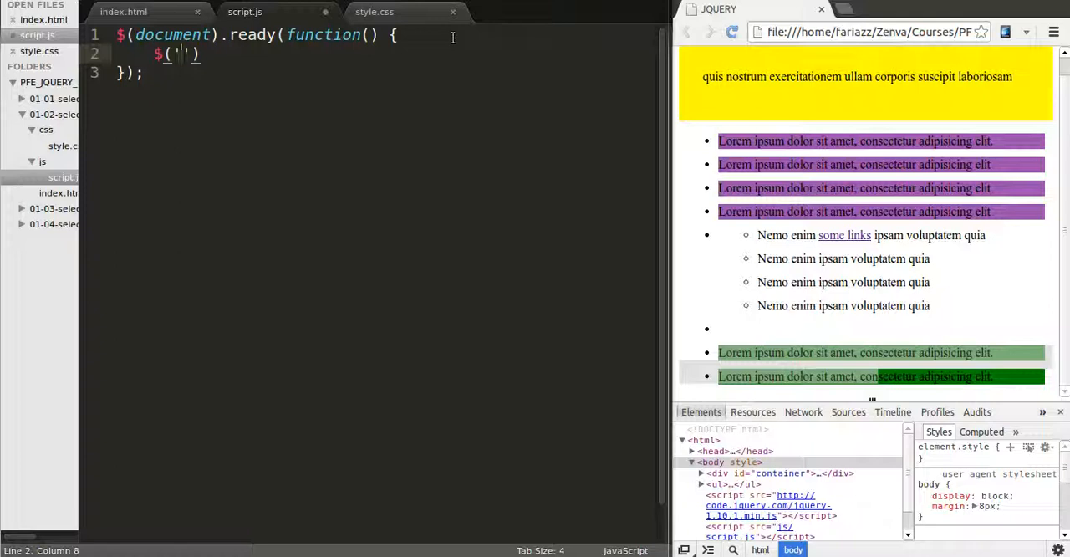
type(".c")
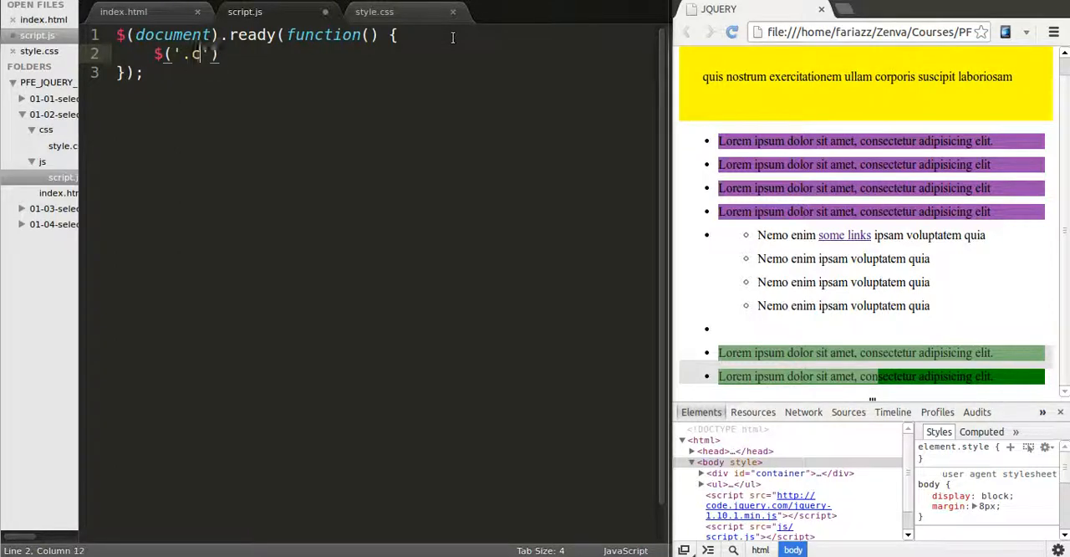
type("lass1,")
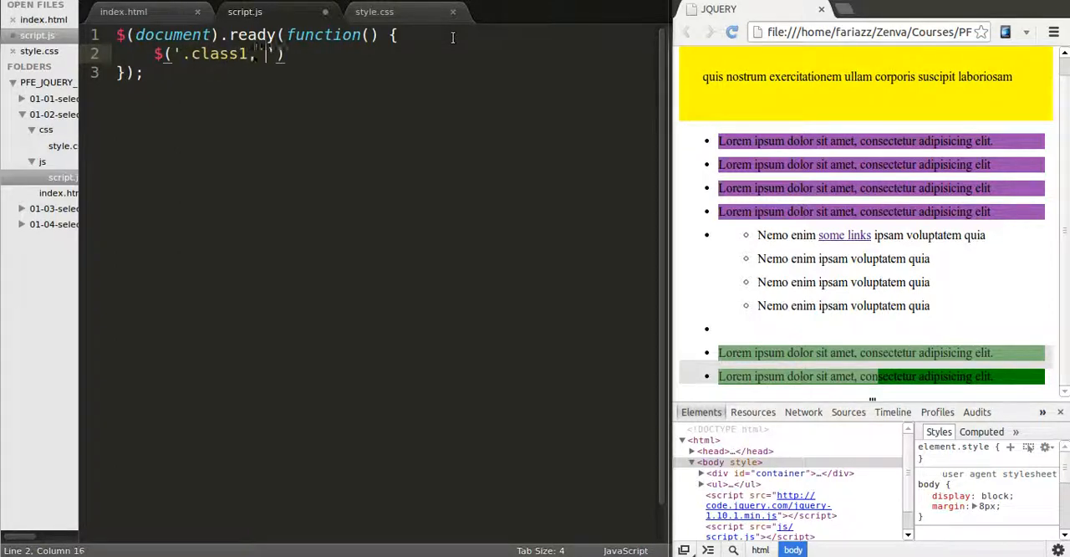
type(", .class2")
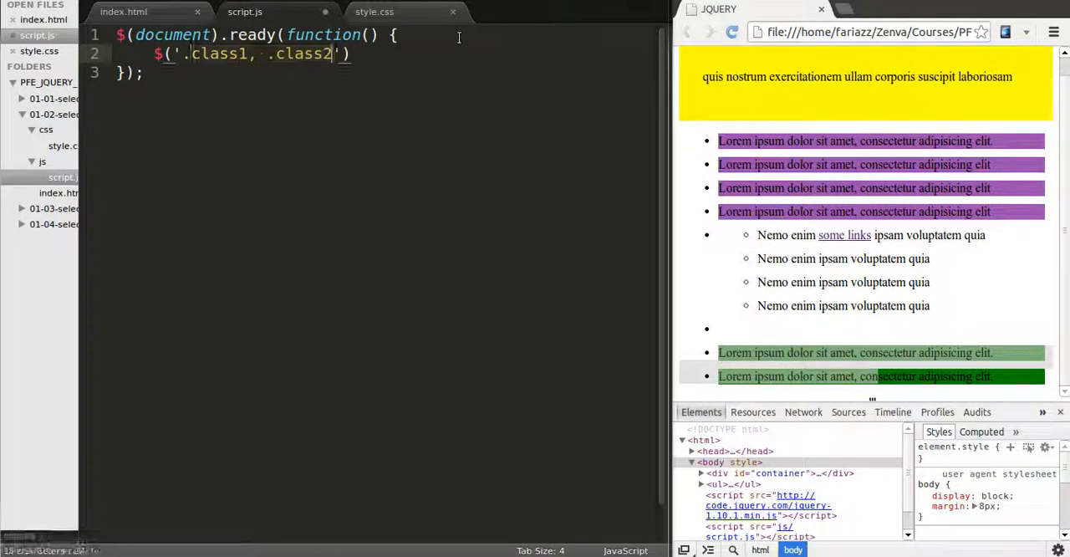
type(".")
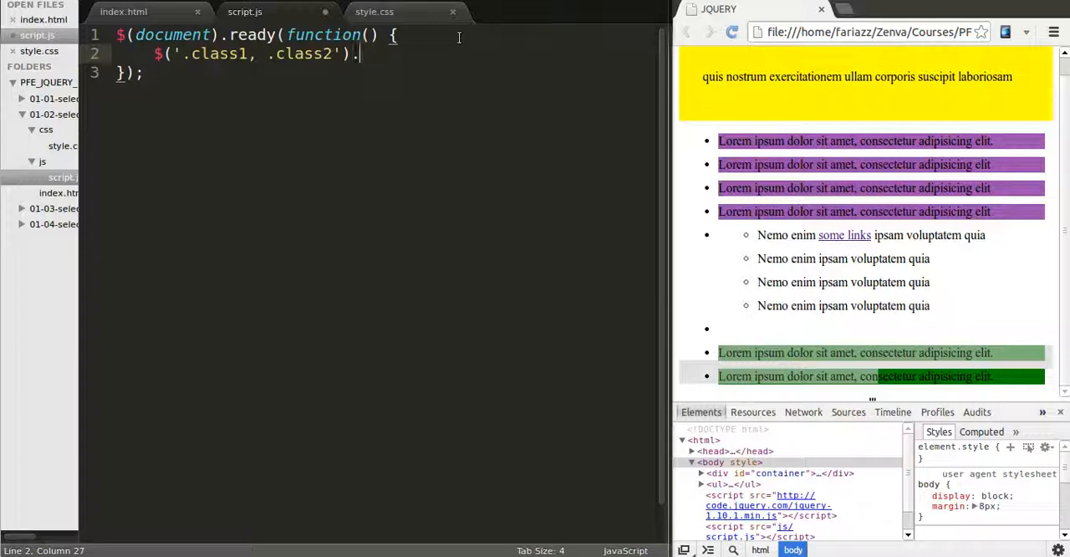
left_click(374, 11)
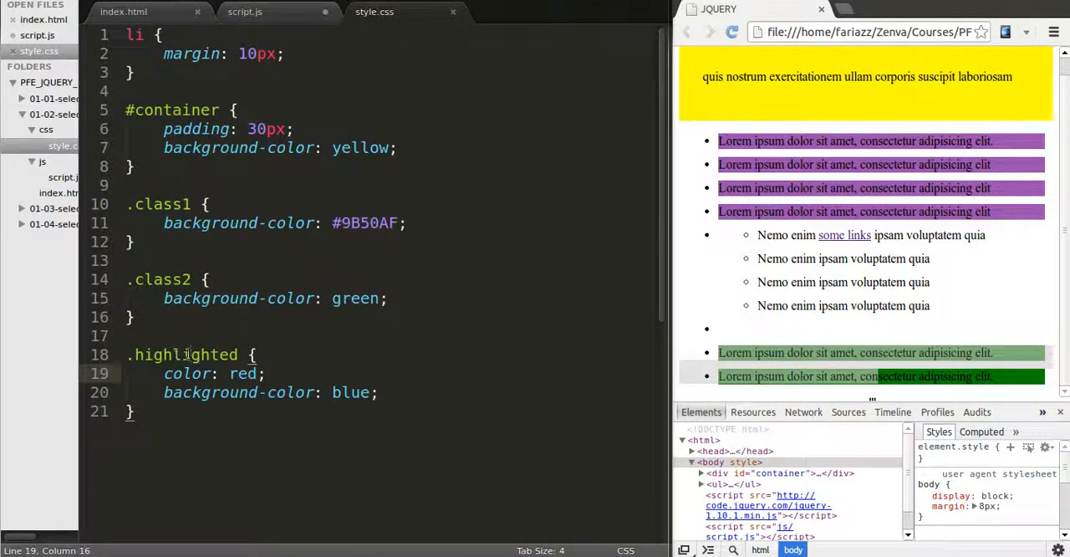
left_click(245, 12)
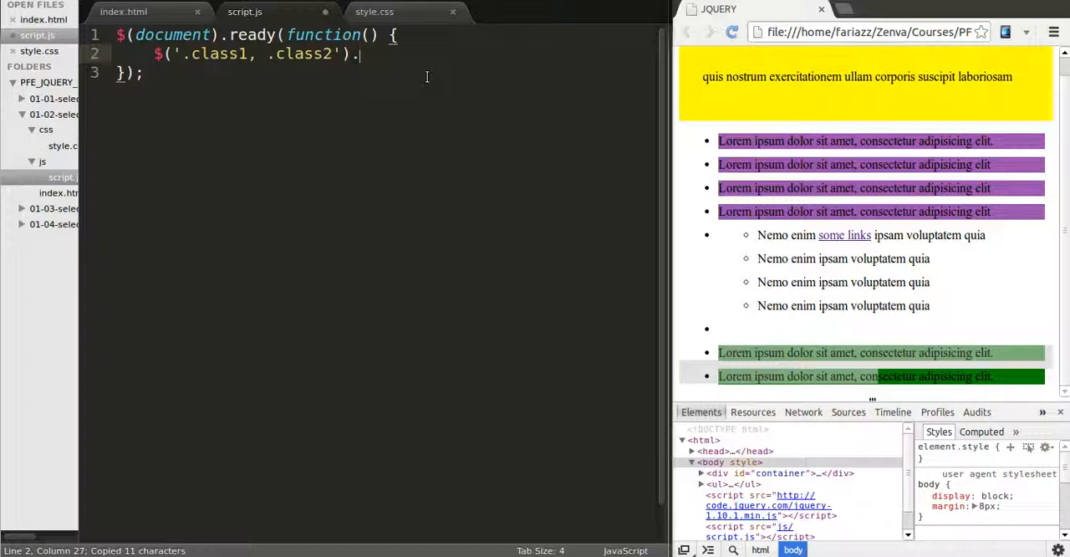
Finish the statement with addClass('highlighted'); and save script.js.
type("add")
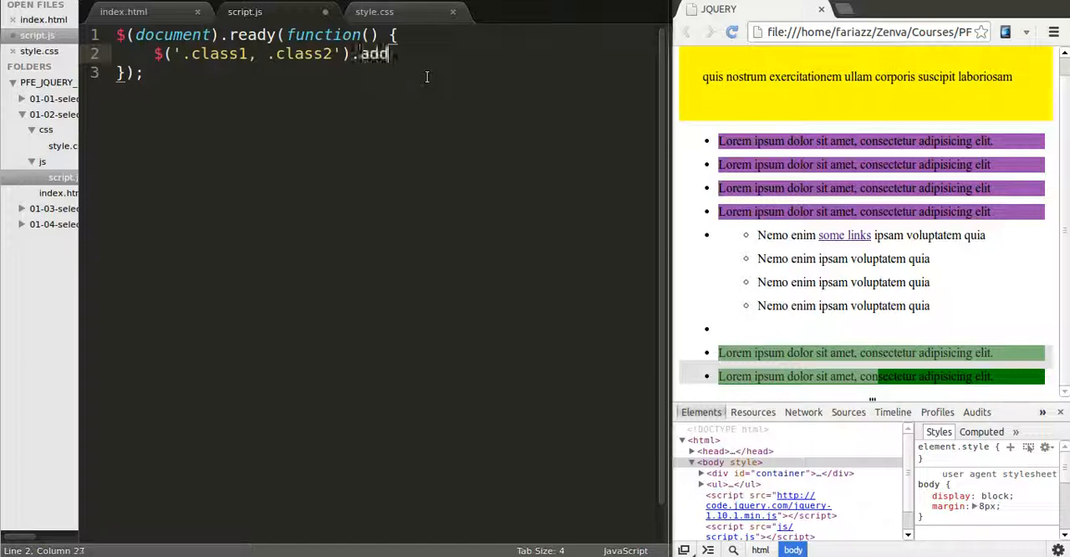
type("Class('')")
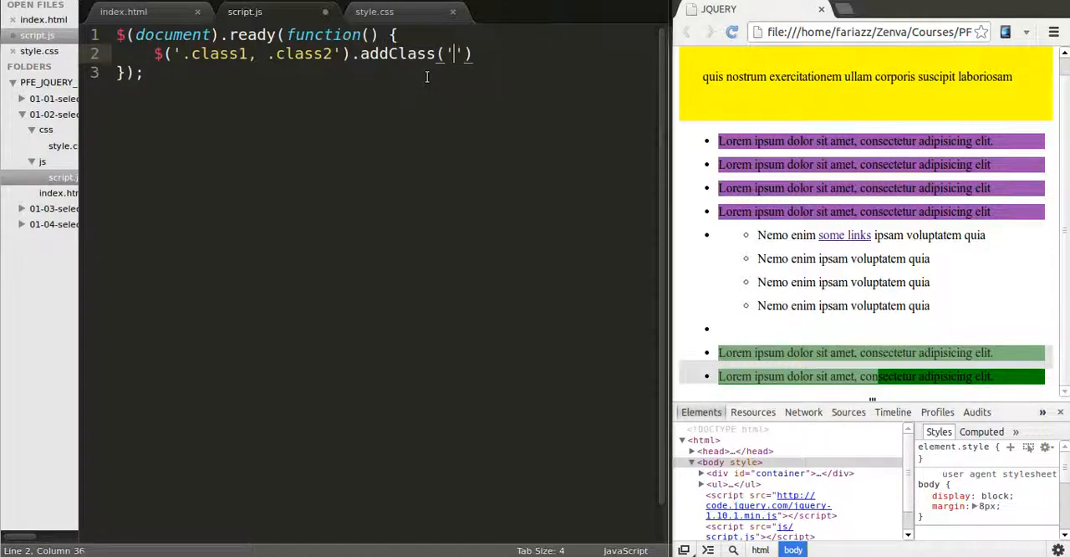
type("highlighted")
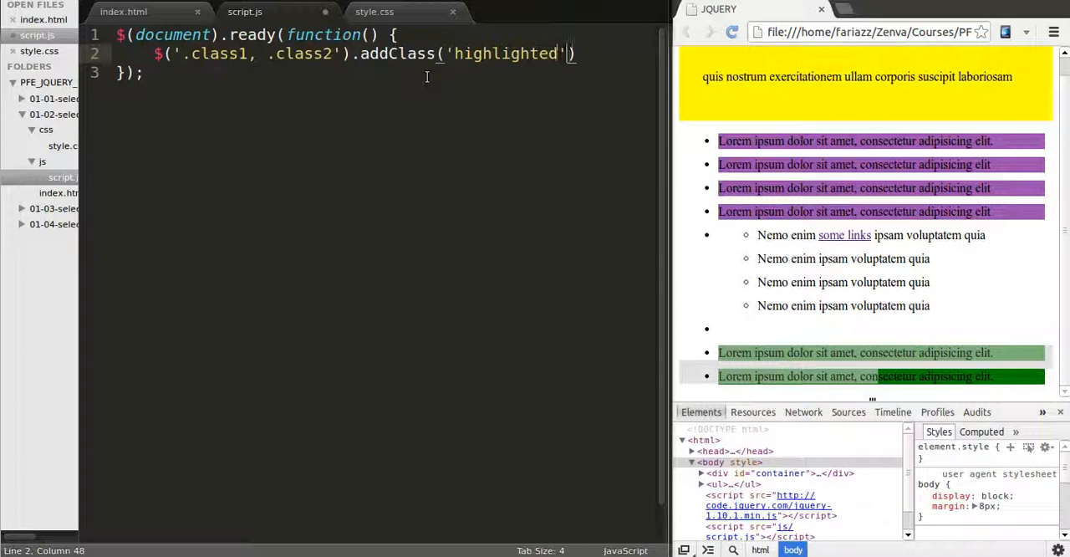
type(";")
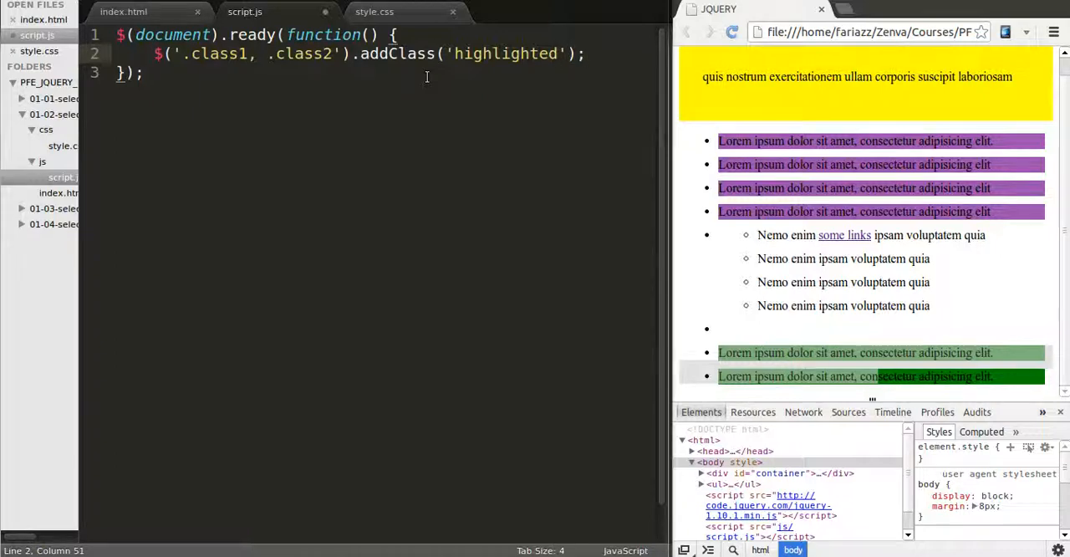
key("ctrl+s")
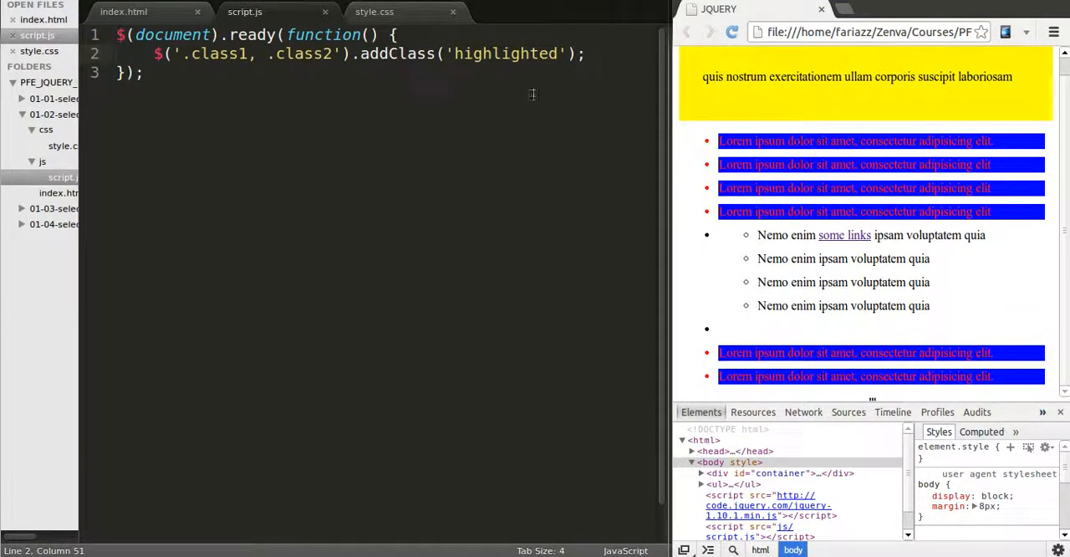
Select the .class1 selector in script.js to explain it.
double_click(219, 53)
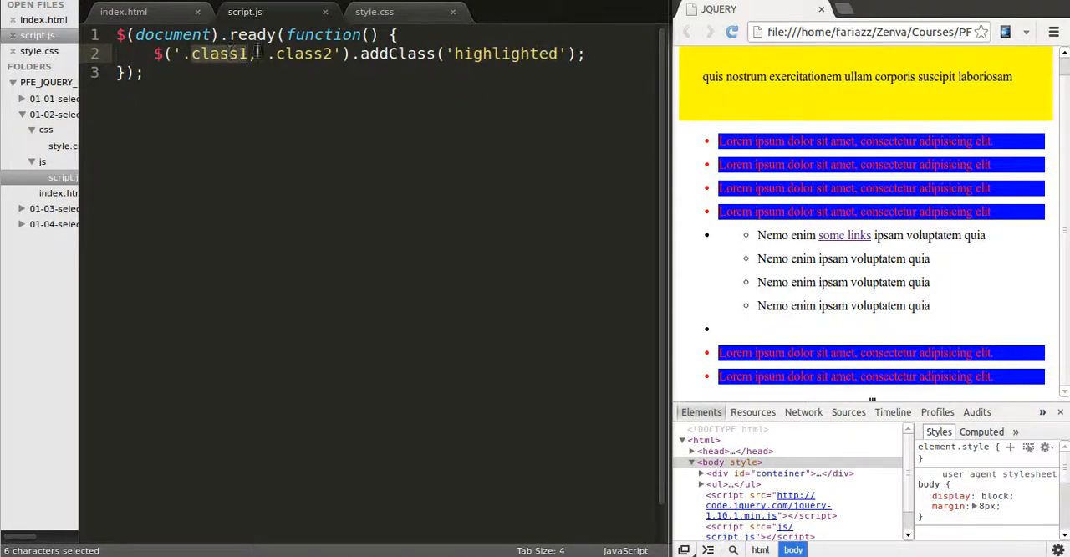